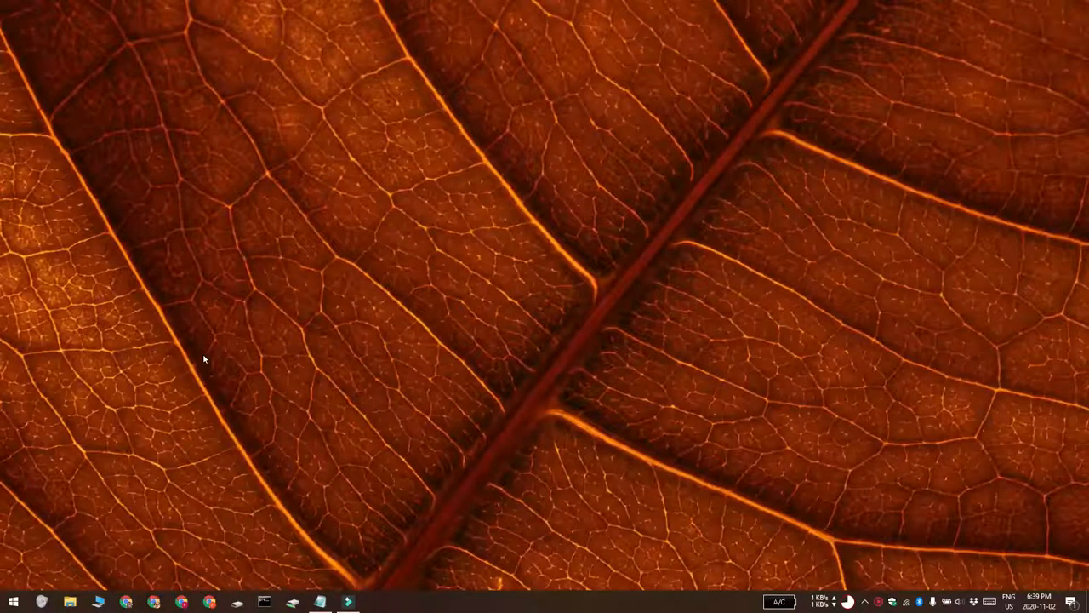
pyautogui.moveTo(55, 560)
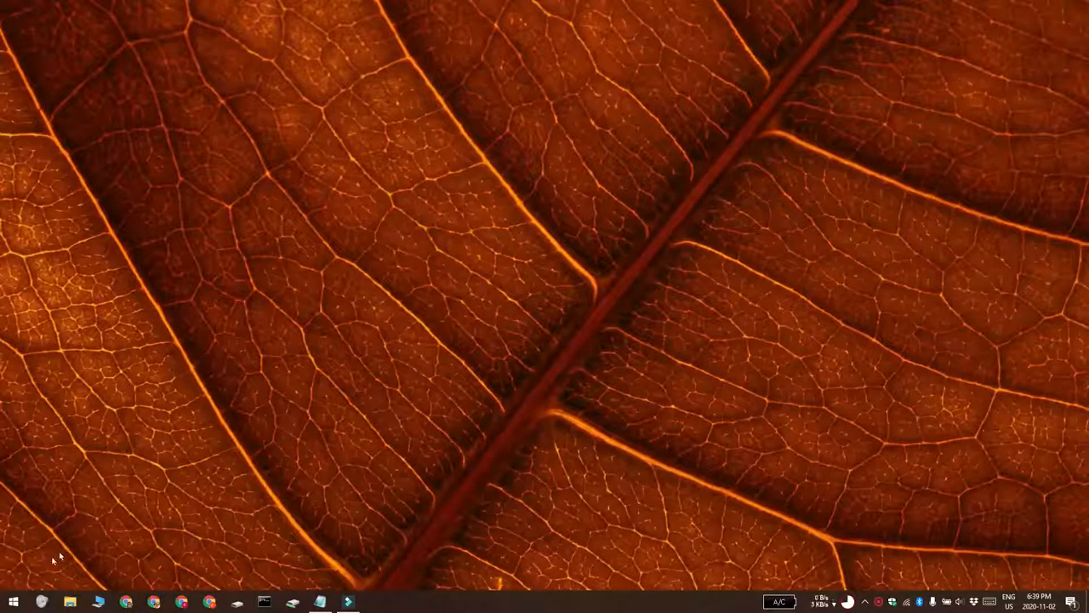
# Scroll the Typing page to the 'Add a period after I double-tap the Spacebar' toggle
pyautogui.click(12, 599)
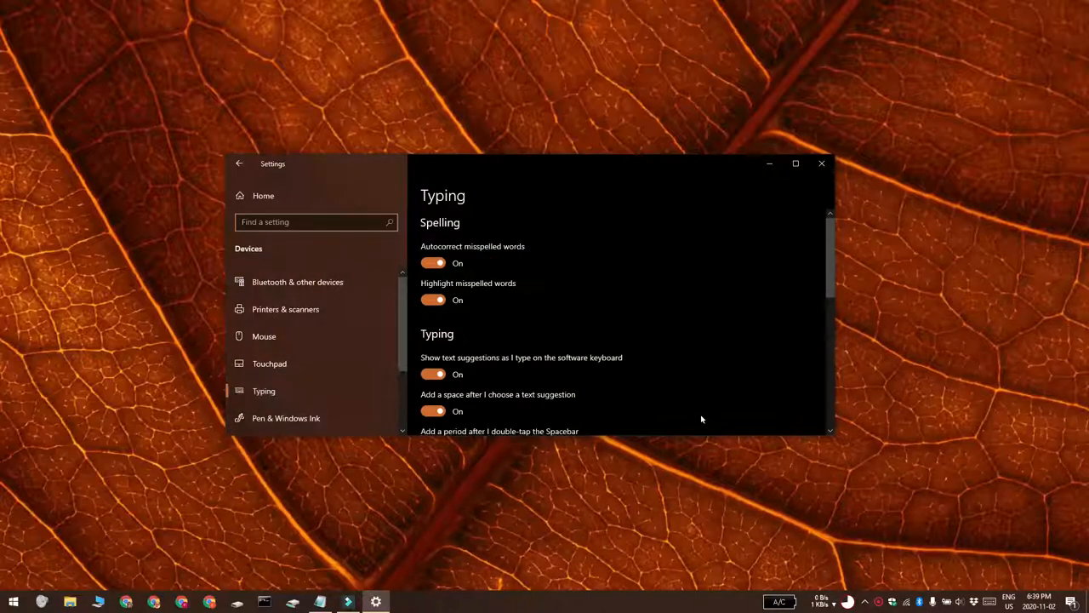
pyautogui.scroll(-3)
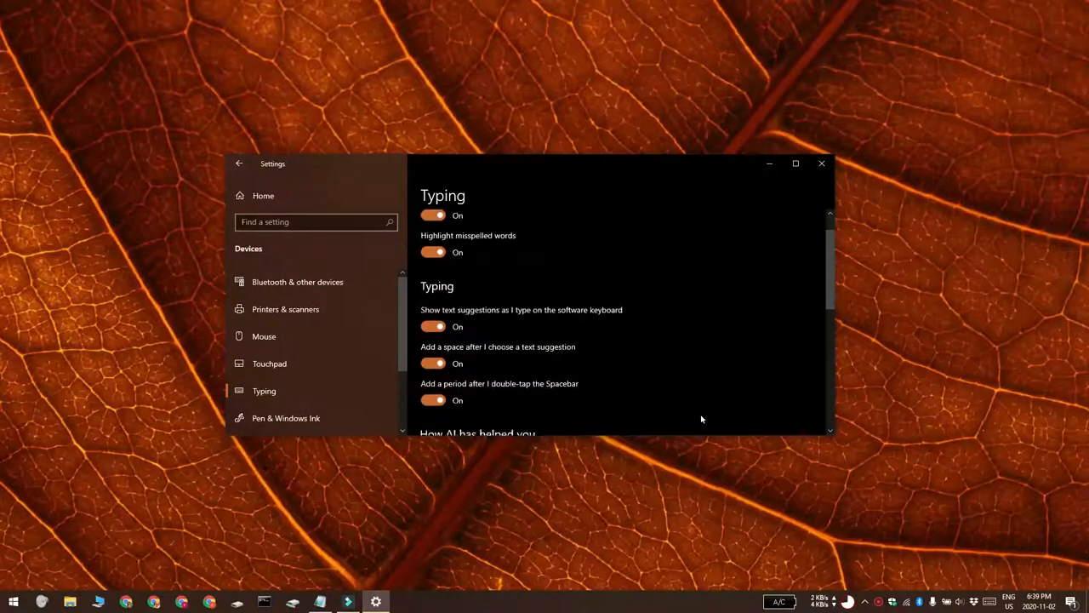
pyautogui.scroll(-3)
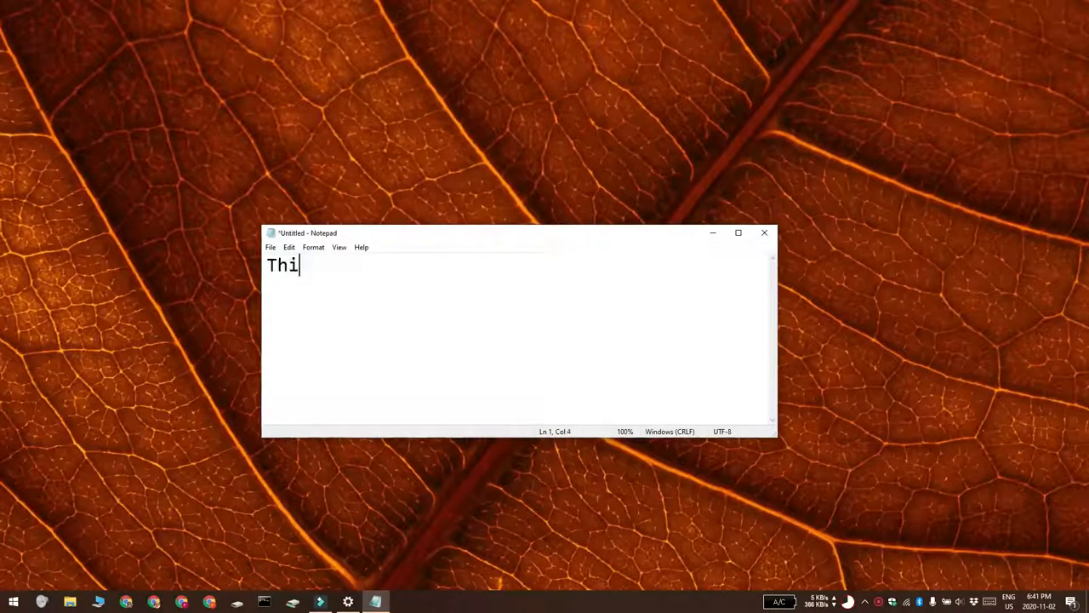
# Type 'This is a test sentence' and 'This is a second test sentence', double-spacing after each
pyautogui.write('s is a test se')
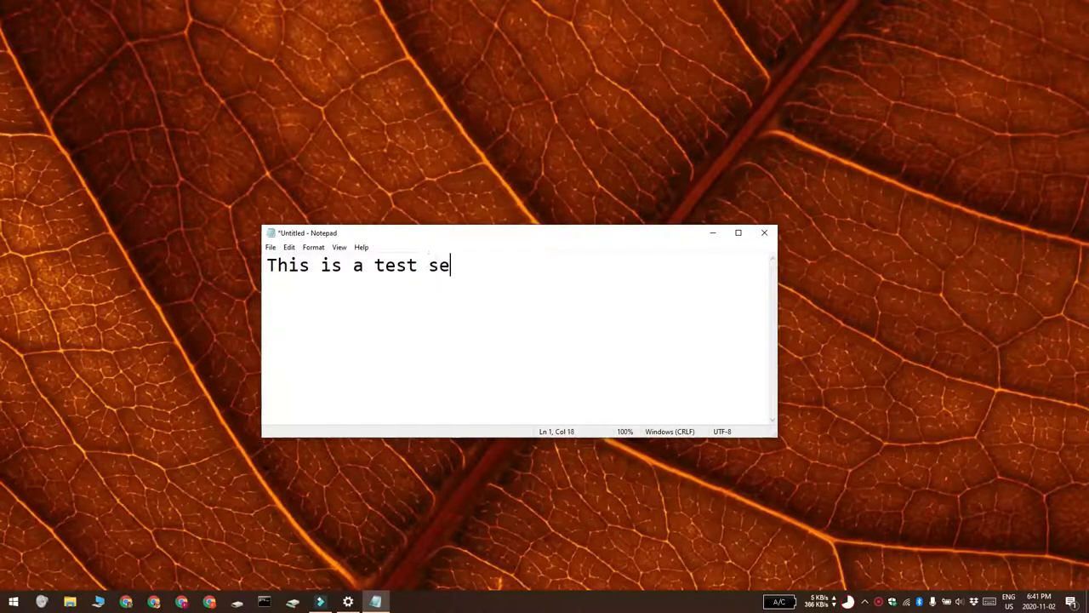
pyautogui.write('ntence .')
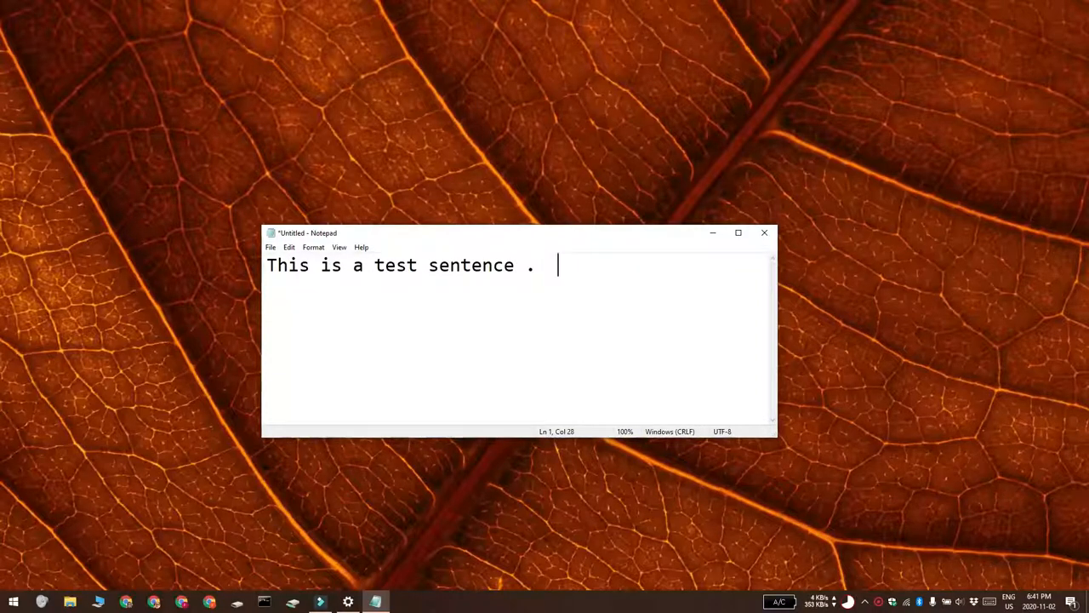
pyautogui.write('This is a secon')
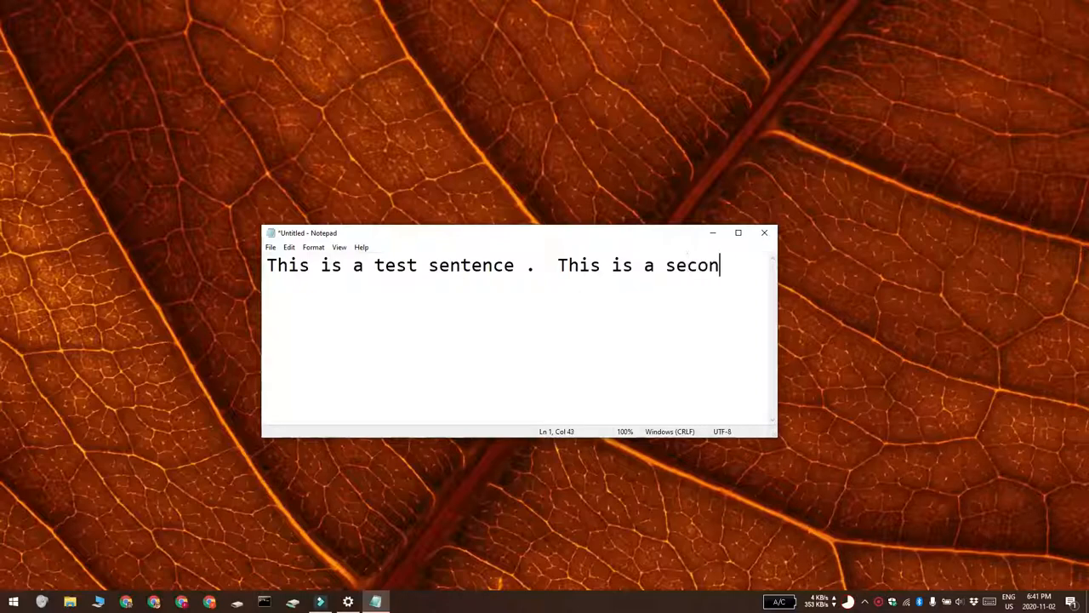
pyautogui.write('d test sentence')
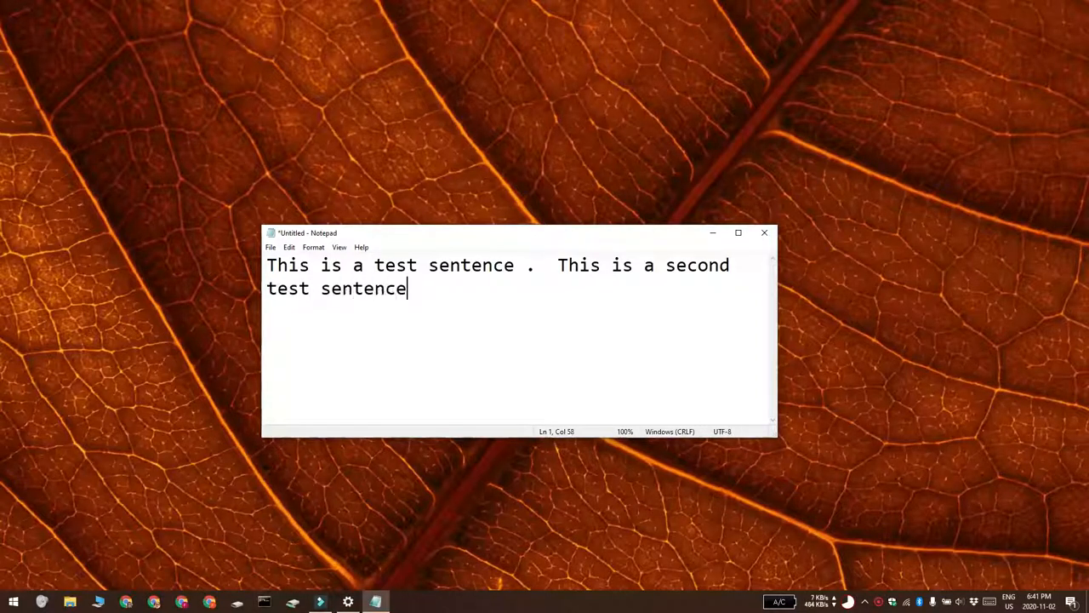
pyautogui.write('"  "')
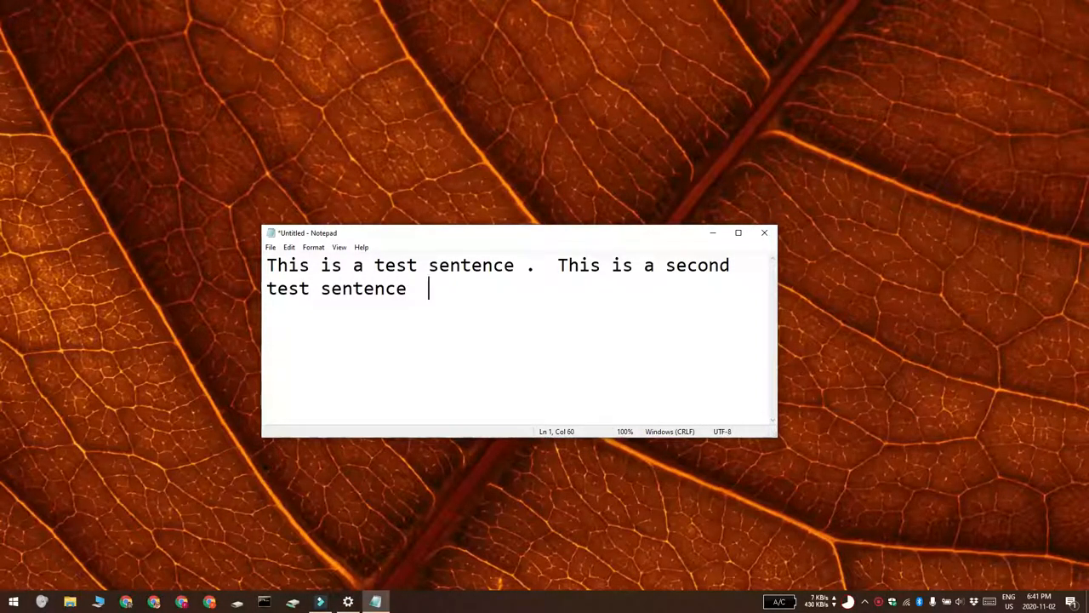
pyautogui.click(764, 231)
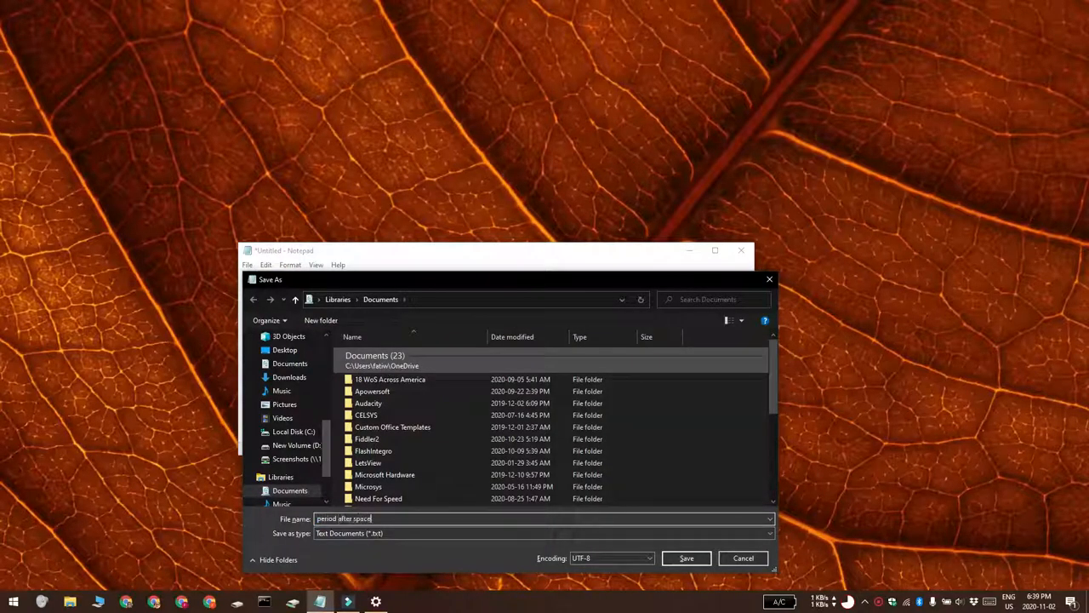
# Save the hotstring script to the Desktop as 'period after space.ahk'
pyautogui.click(286, 348)
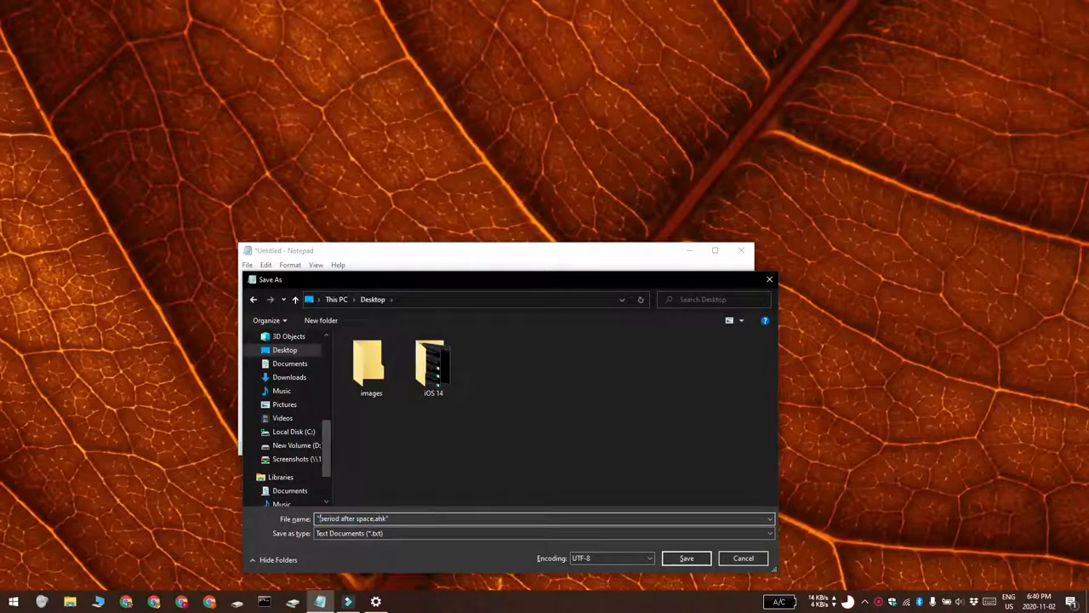
pyautogui.click(685, 558)
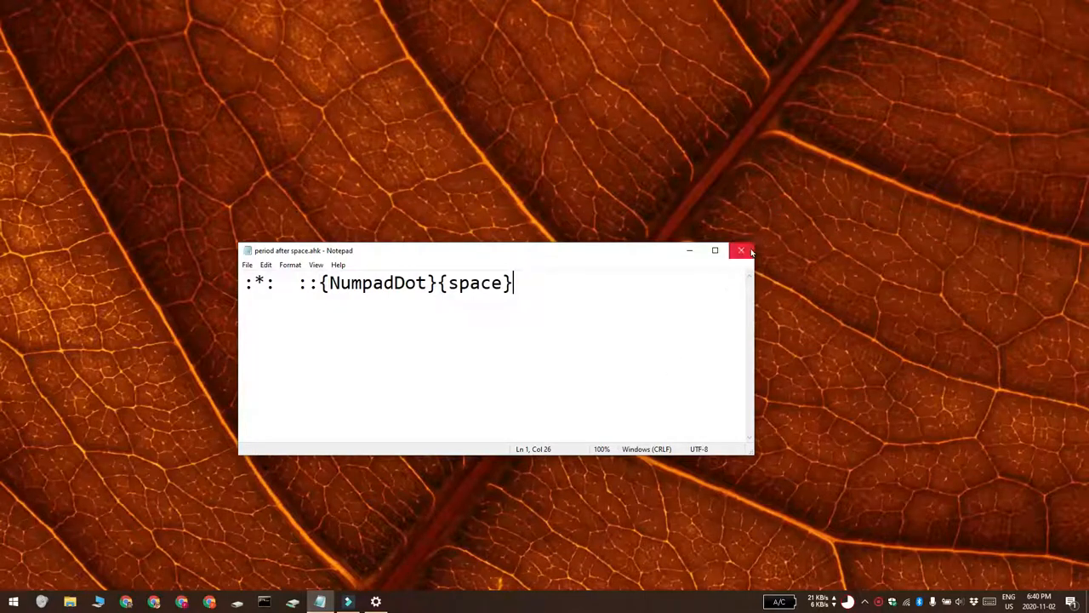